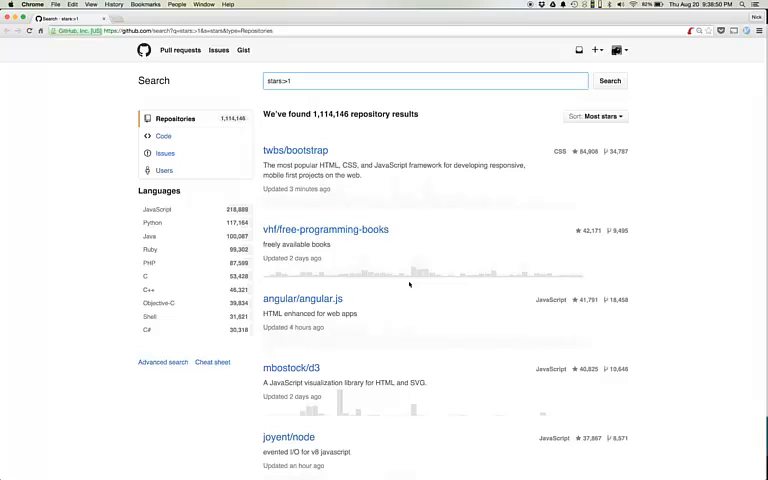
# Go to the account's GitHub profile page via the avatar menu's 'Your profile'.
pyautogui.click(616, 50)
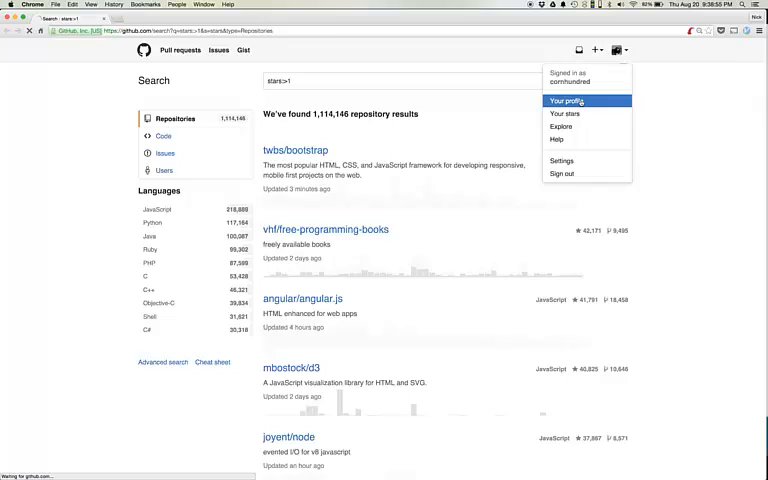
pyautogui.click(566, 100)
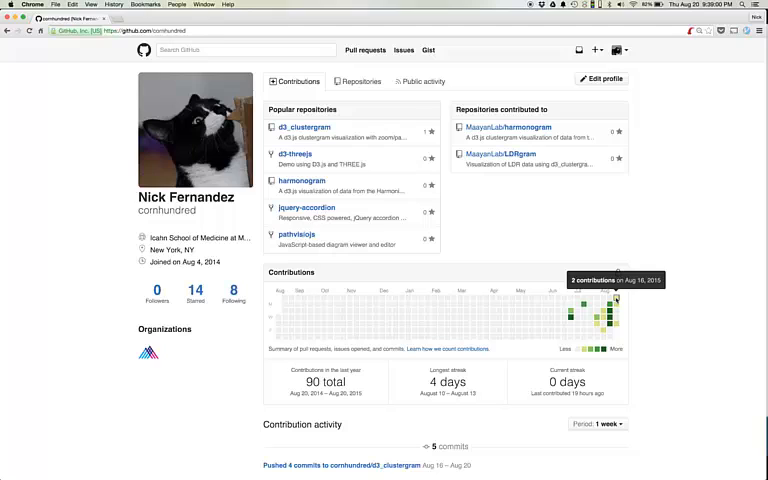
pyautogui.moveTo(618, 344)
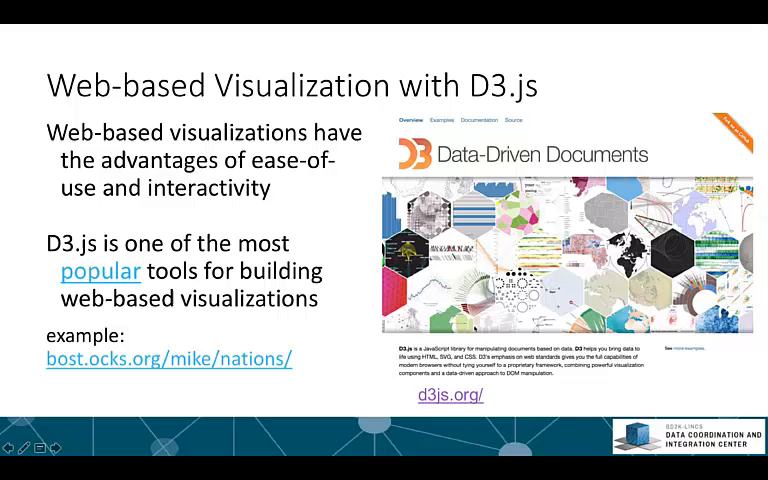
pyautogui.click(452, 394)
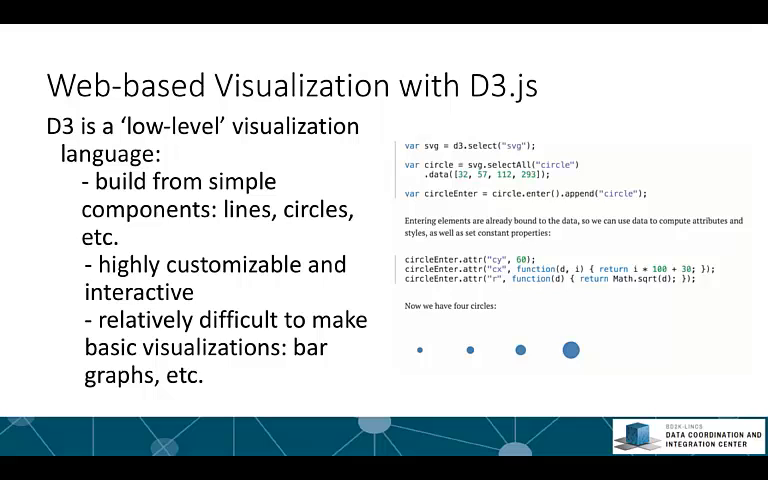
# Advance the slideshow one slide to the D3 low-level language slide.
pyautogui.press('Right')
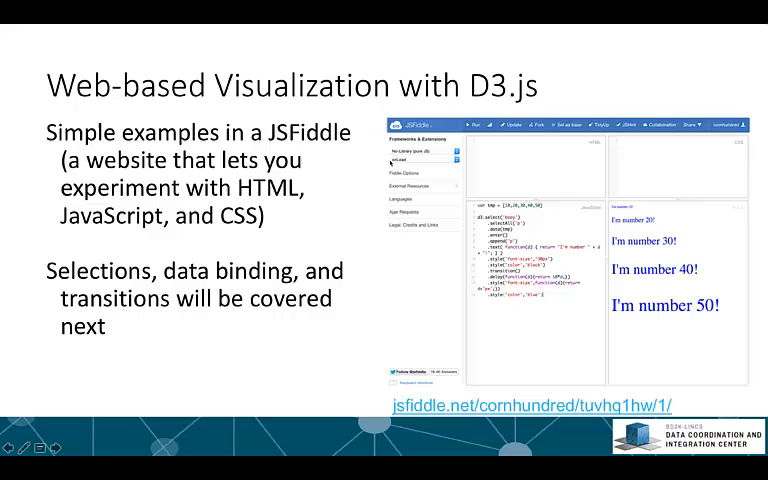
pyautogui.moveTo(588, 176)
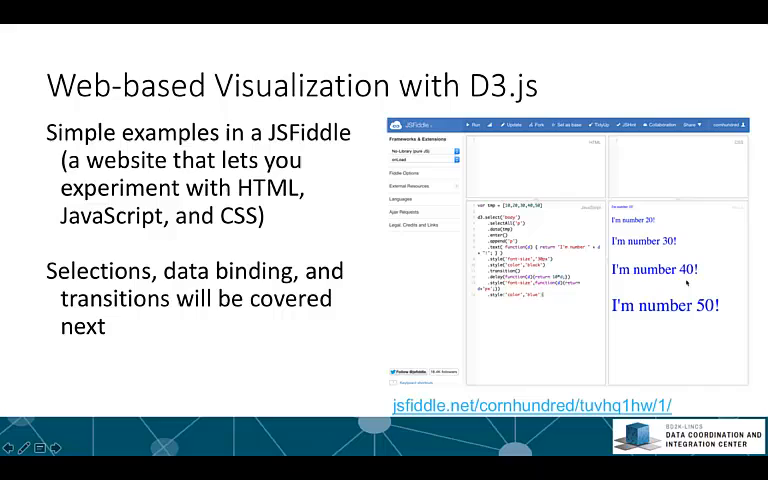
pyautogui.moveTo(416, 356)
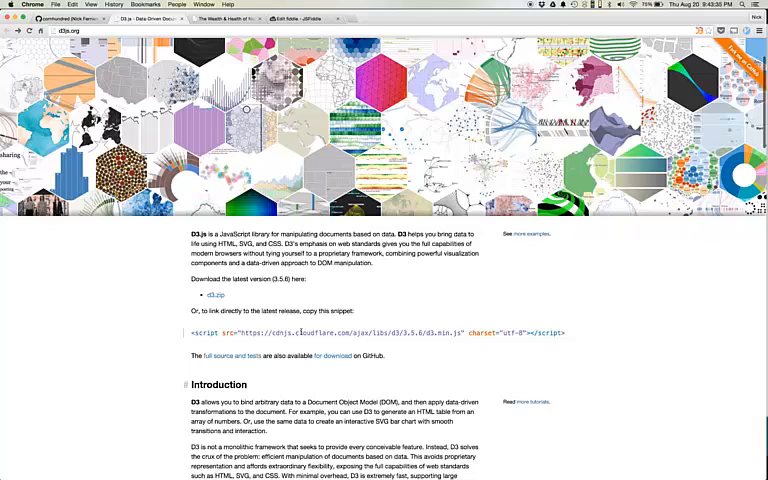
# Switch the browser to the d3js.org tab.
pyautogui.click(290, 18)
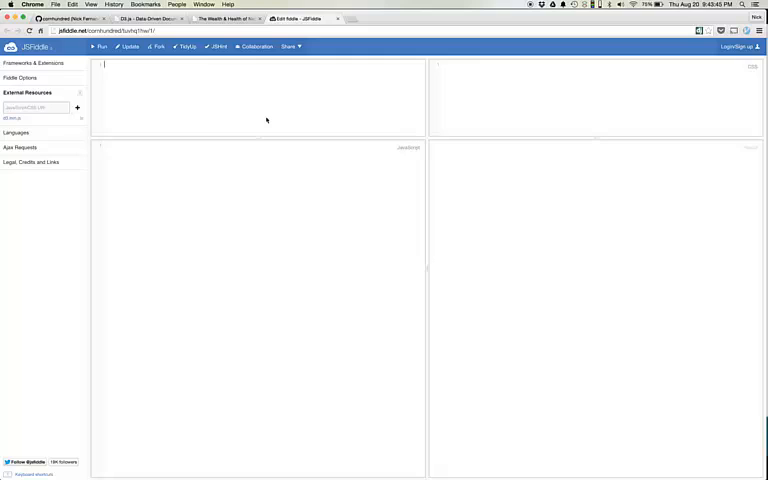
# Add a <p>here</p> paragraph to the HTML pane and render it in the result.
pyautogui.write('a')
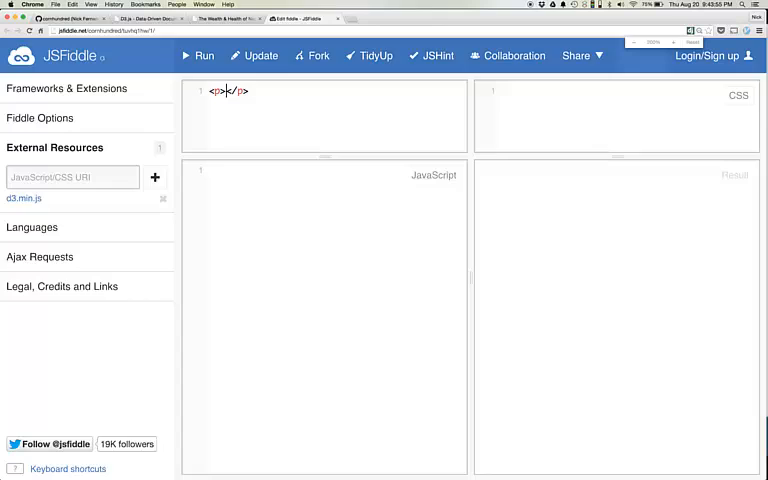
pyautogui.write('here')
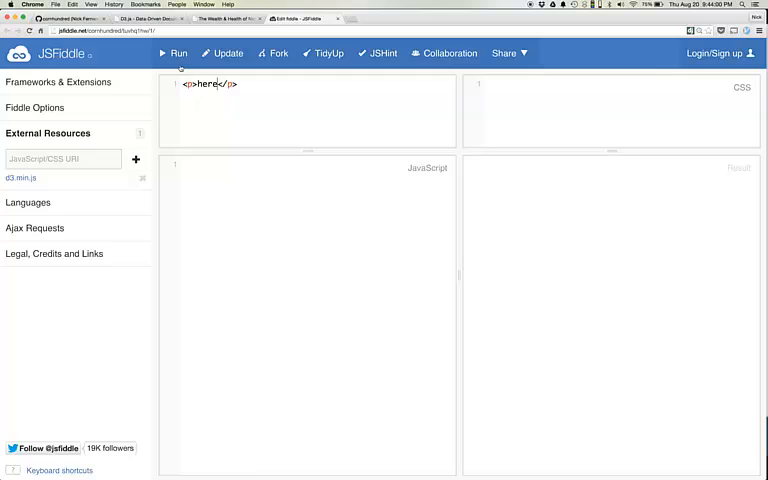
pyautogui.click(178, 52)
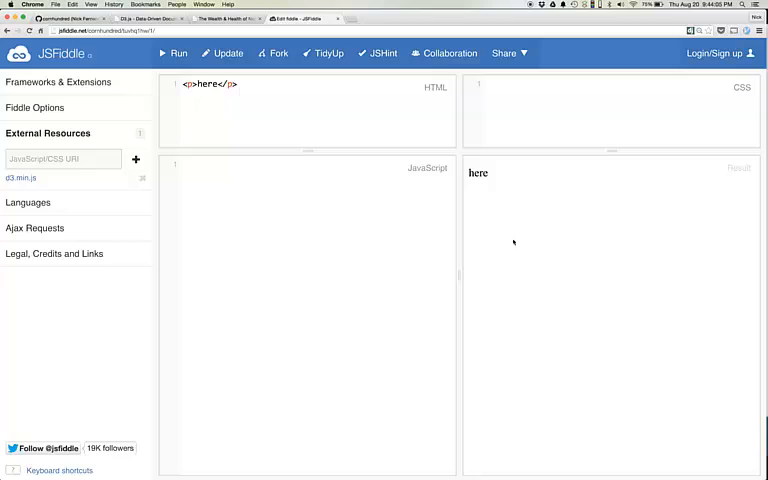
pyautogui.press('BackSpace')
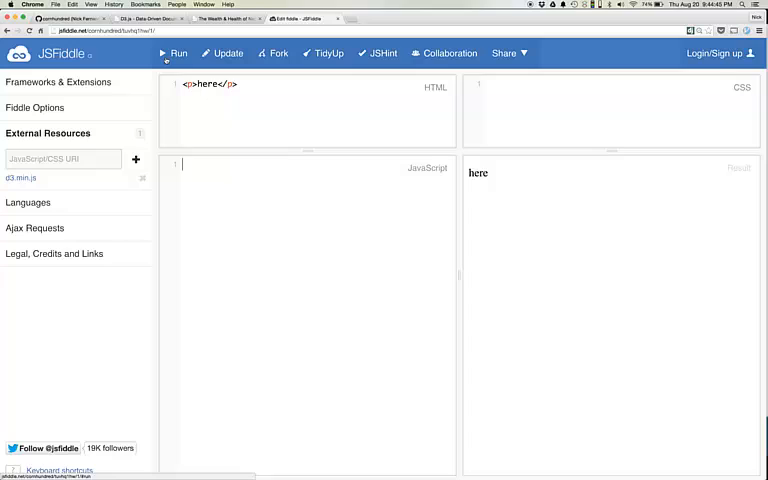
# Write d3.select('p').text('new text') in the JavaScript pane.
pyautogui.write('d3.s')
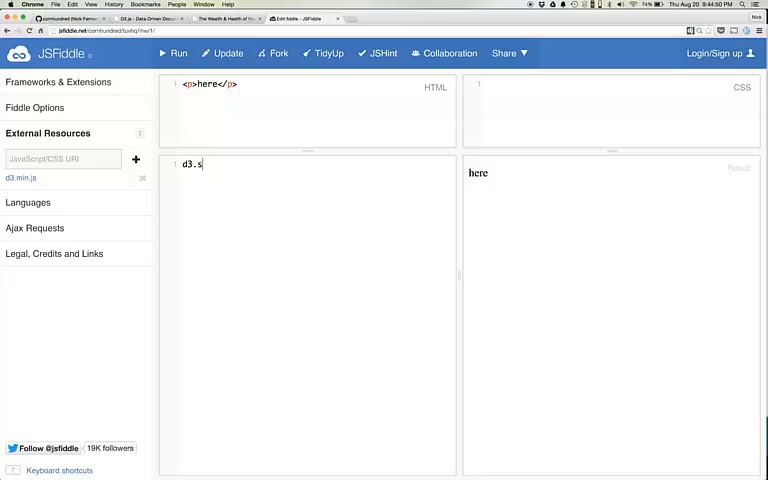
pyautogui.write("elect('p')")
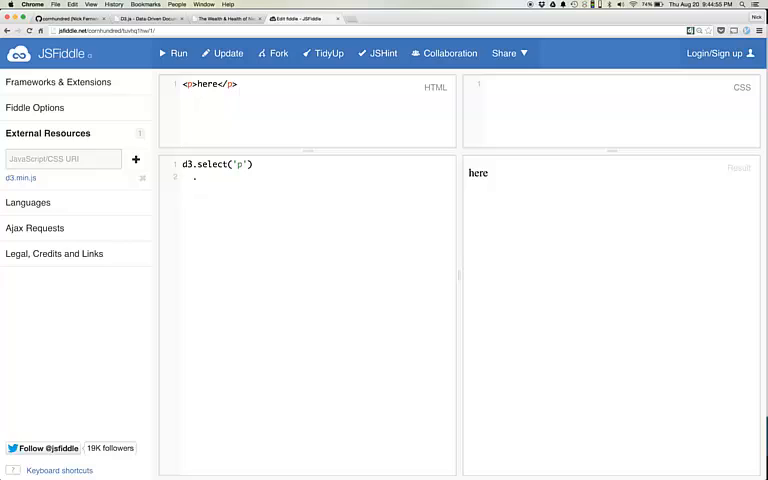
pyautogui.write(".text('new text')")
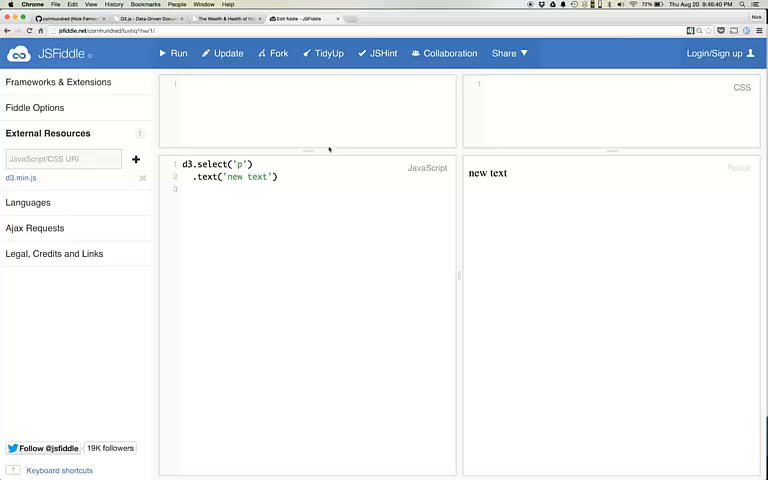
# Extend the chain to select('body').selectAll('p').data([10,20,30,40,50,60]).enter().append('p').
pyautogui.write('body')
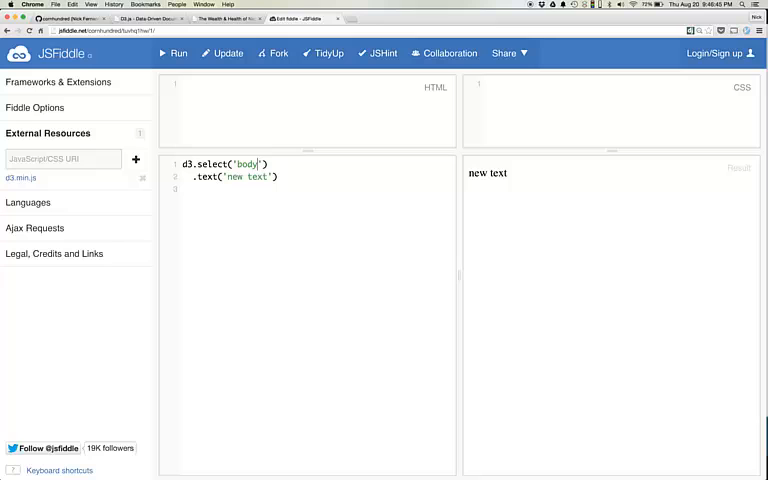
pyautogui.write(".selectAll('p")
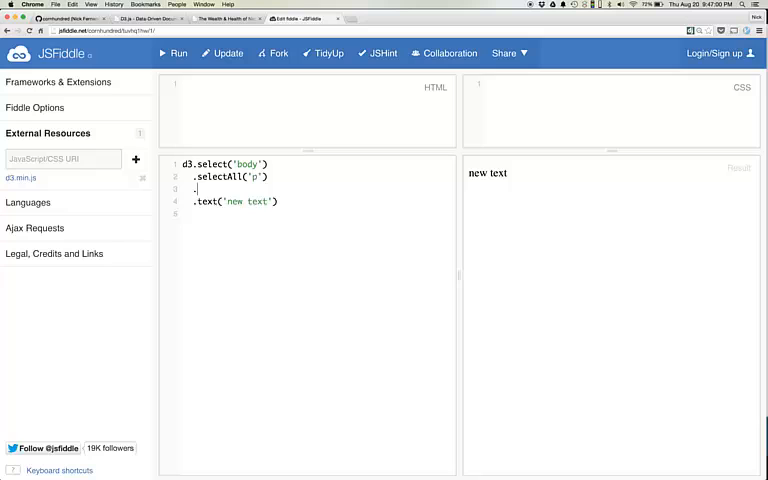
pyautogui.write('data(')
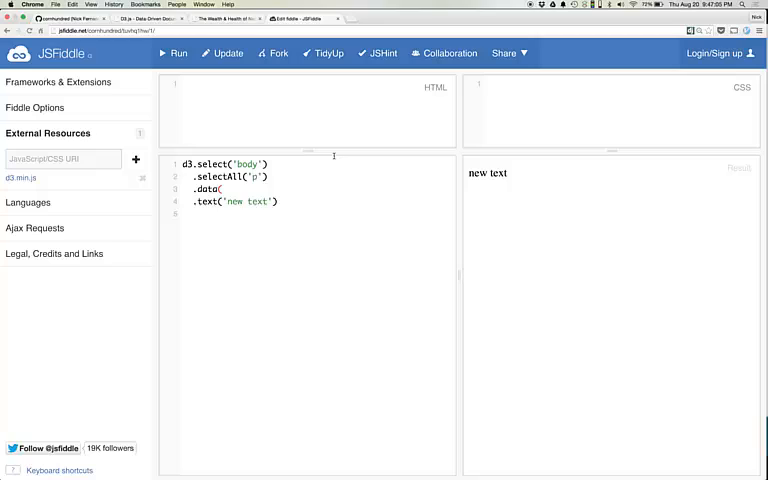
pyautogui.write('[10,20,30,40,50,60')
pyautogui.write('.enter(')
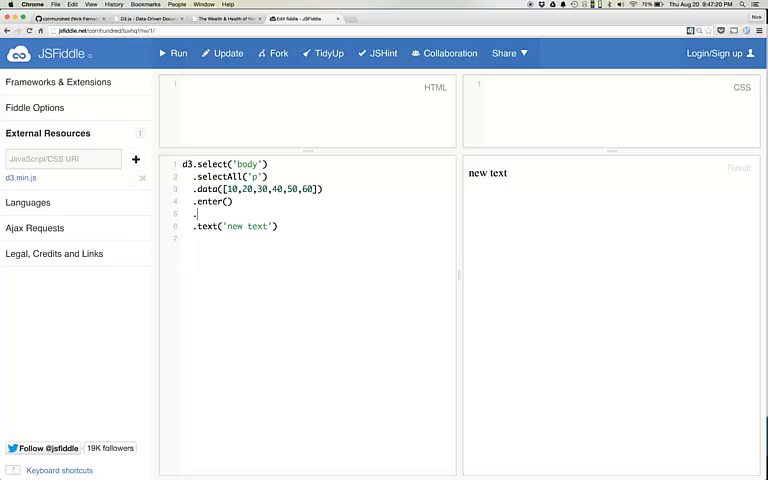
pyautogui.write(".append('p')")
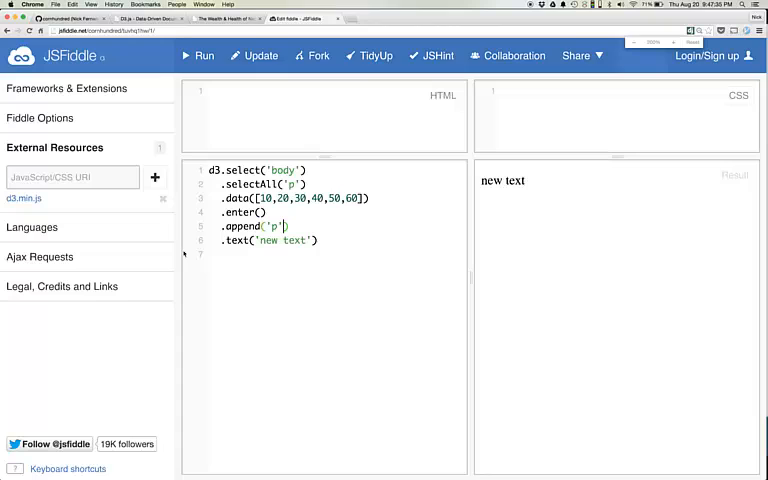
# Render the six 'new text' paragraphs, then clear the .text() argument for editing.
pyautogui.click(200, 56)
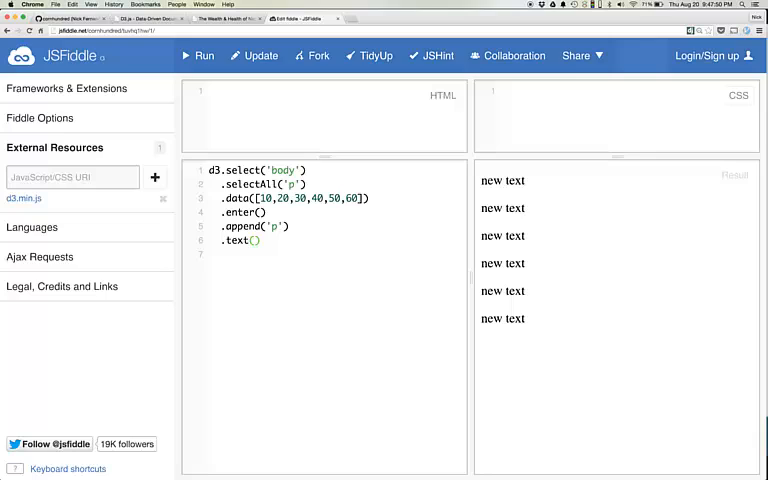
pyautogui.click(252, 240)
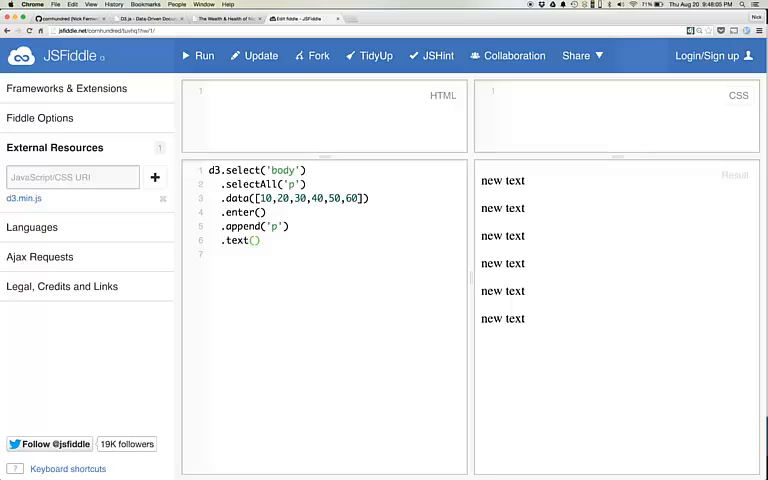
# Make .text() return "I'm number "+d+"!" per datum and render I'm number 10! through 60!
pyautogui.write('function(d)')
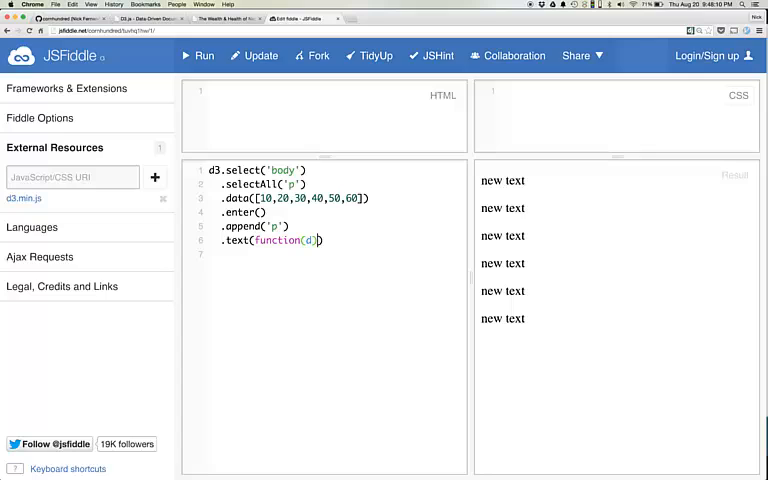
pyautogui.write('{"')
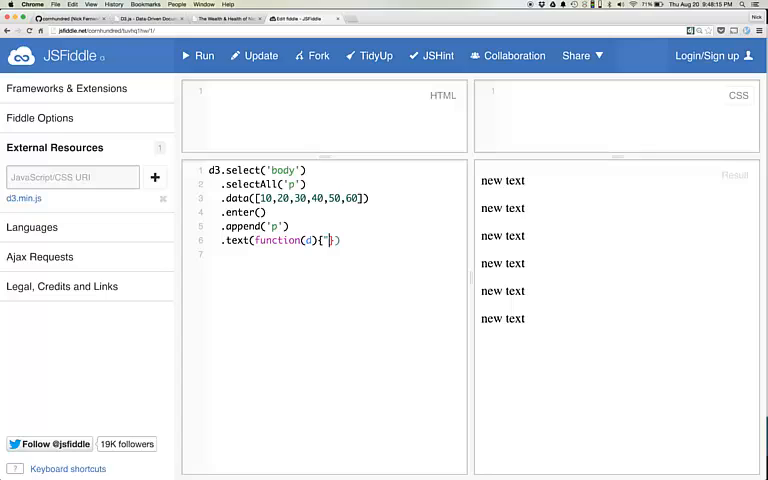
pyautogui.write('I\'m number "+d+"!";')
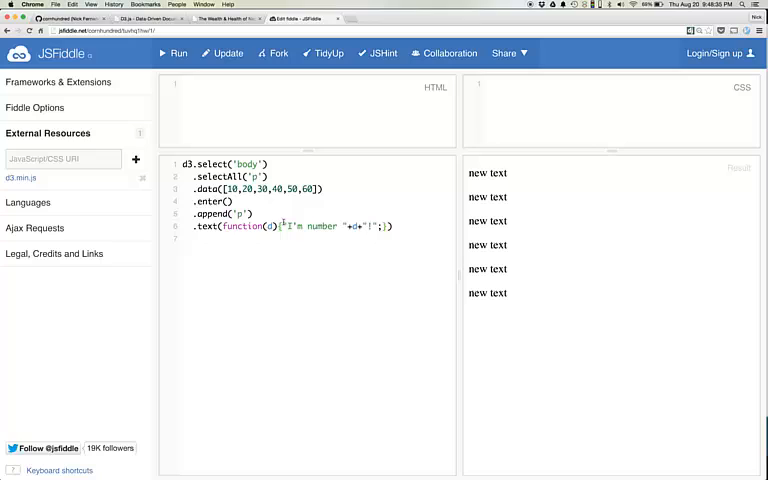
pyautogui.click(172, 52)
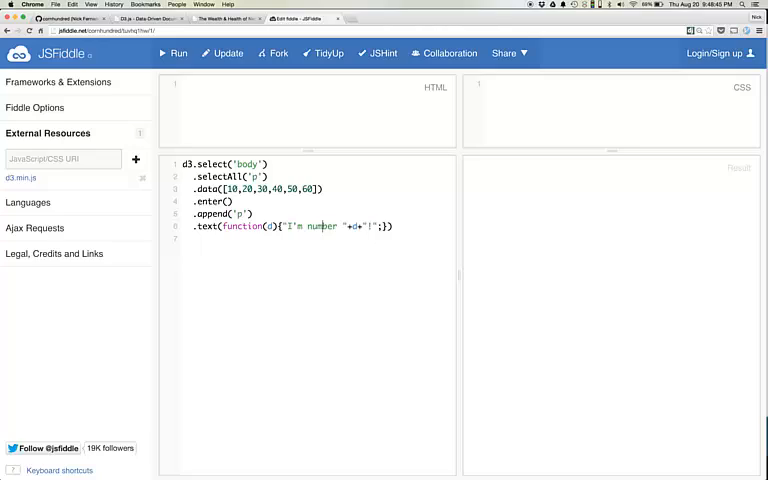
pyautogui.write('return')
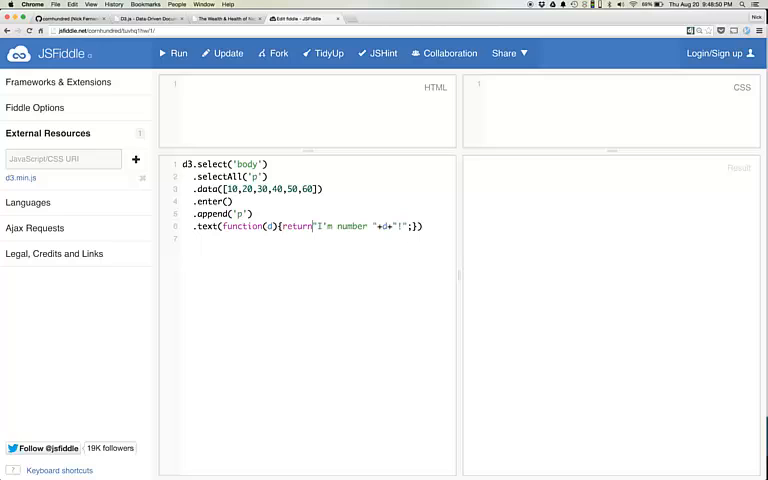
pyautogui.click(180, 52)
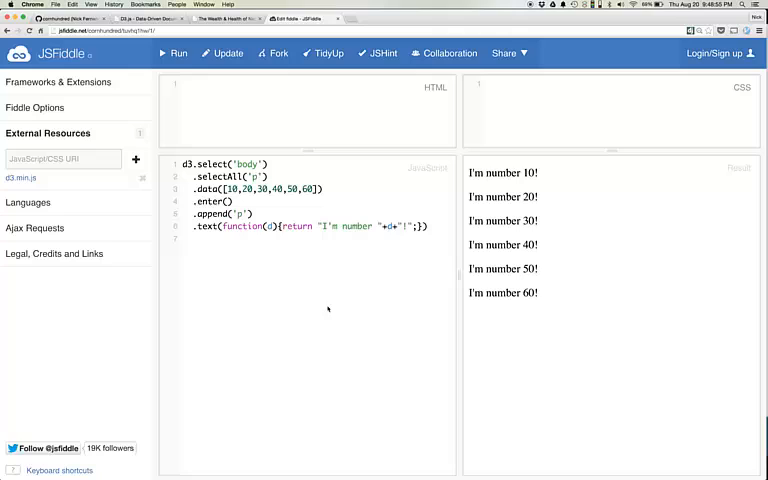
pyautogui.click(268, 226)
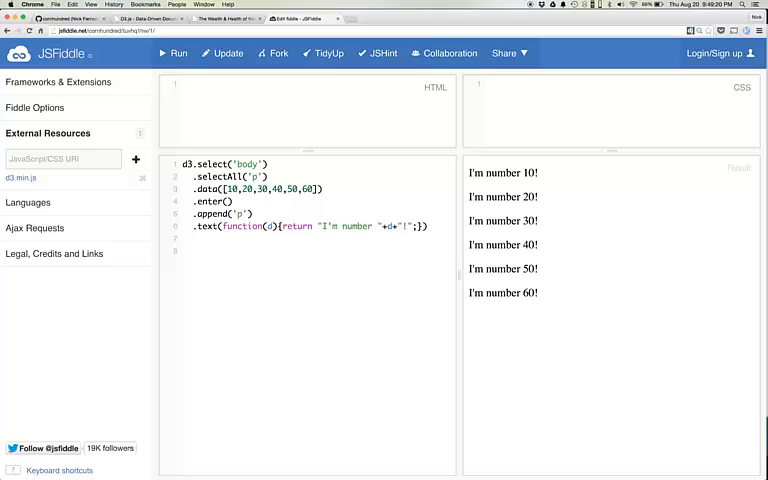
pyautogui.write(".style('font-size")
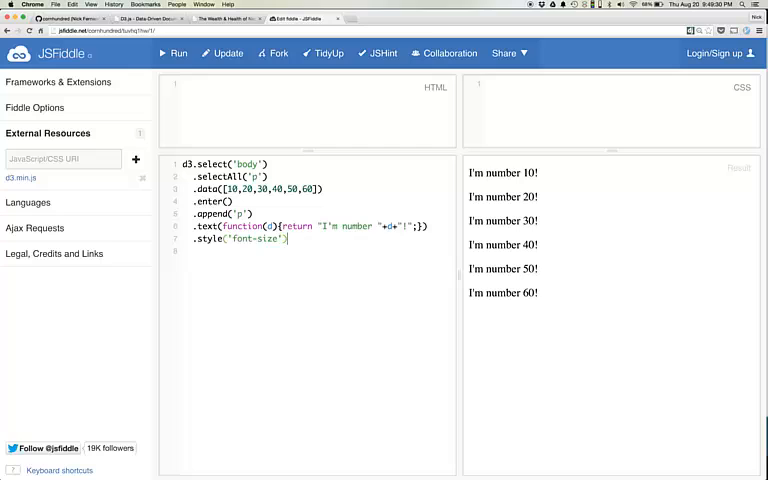
# Set font-size with function(d){return d+'px';} and render the progressively larger paragraphs.
pyautogui.write(', function(d')
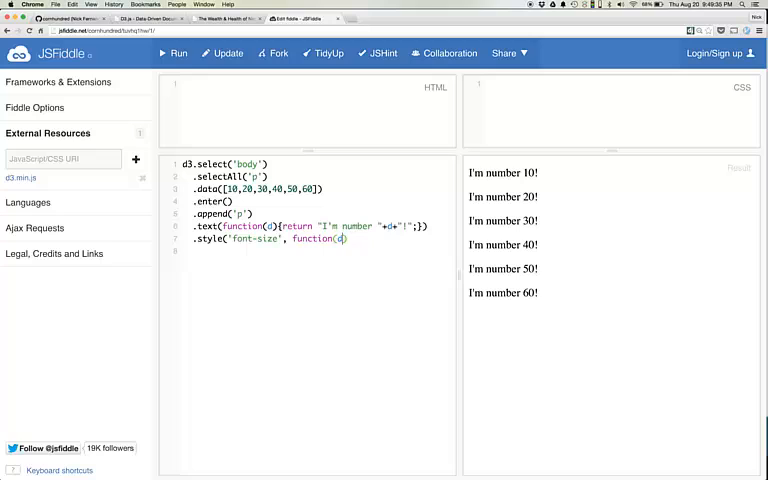
pyautogui.write('return ;}')
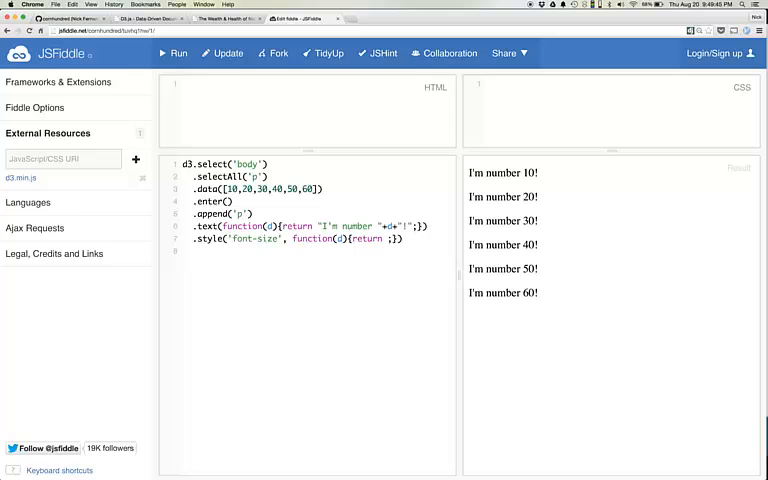
pyautogui.write("d+'")
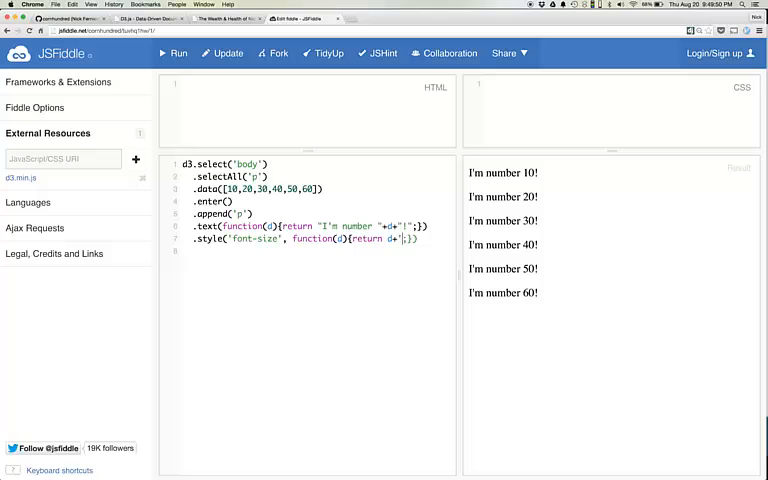
pyautogui.click(178, 52)
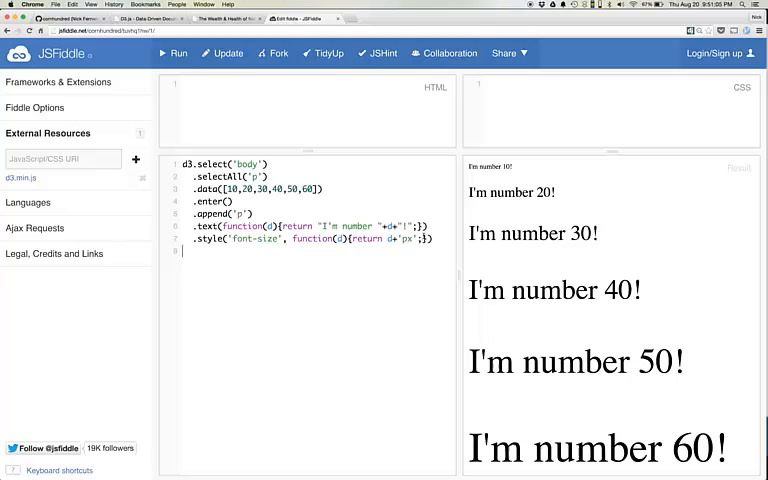
# Start a second statement d3.selectAll('p') for styling every paragraph's background.
pyautogui.write("d3.selectAll('p")
pyautogui.write(".style('background-")
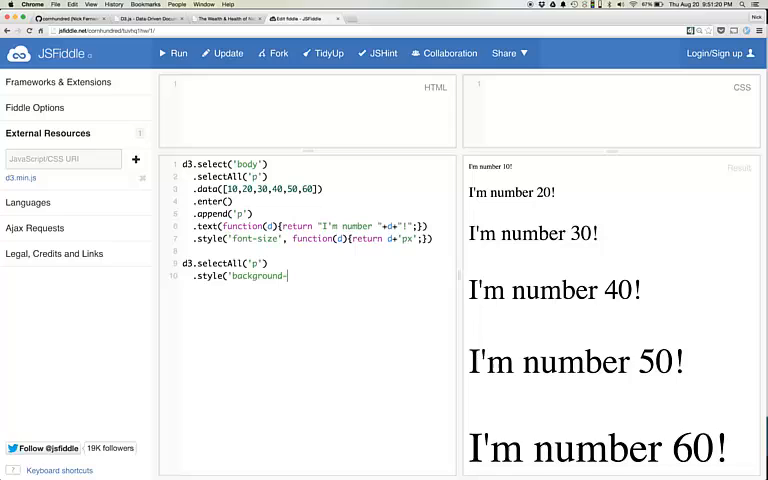
# Finish the white background style and chain a 1000 ms transition to a black background.
pyautogui.write("color','white")
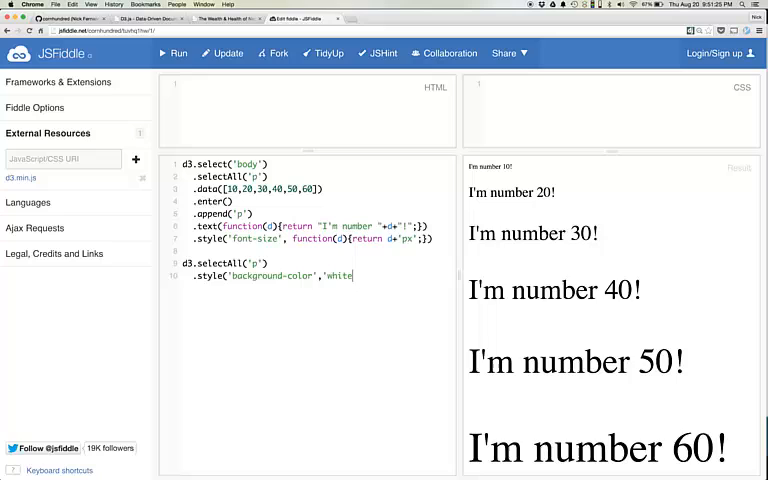
pyautogui.write('.transition(')
pyautogui.write('.duration(1000')
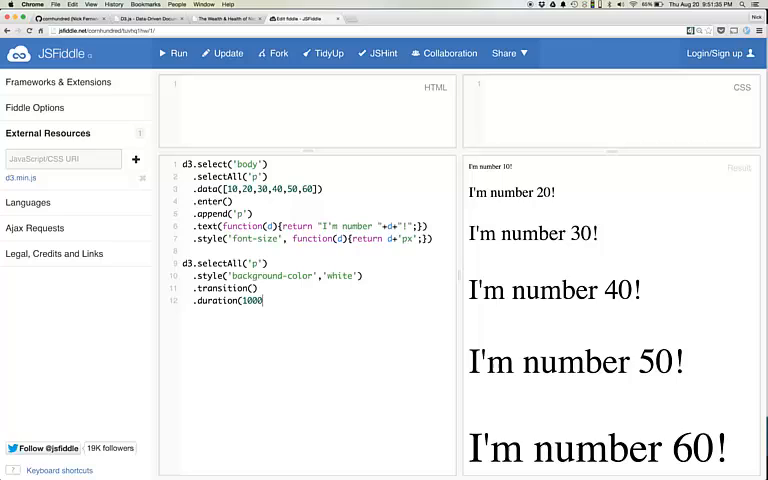
pyautogui.write(".style('background-color','black")
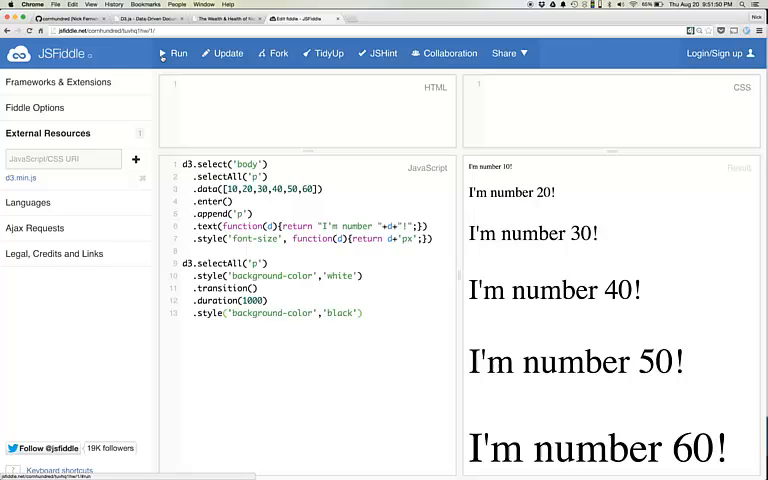
pyautogui.rightClick(364, 312)
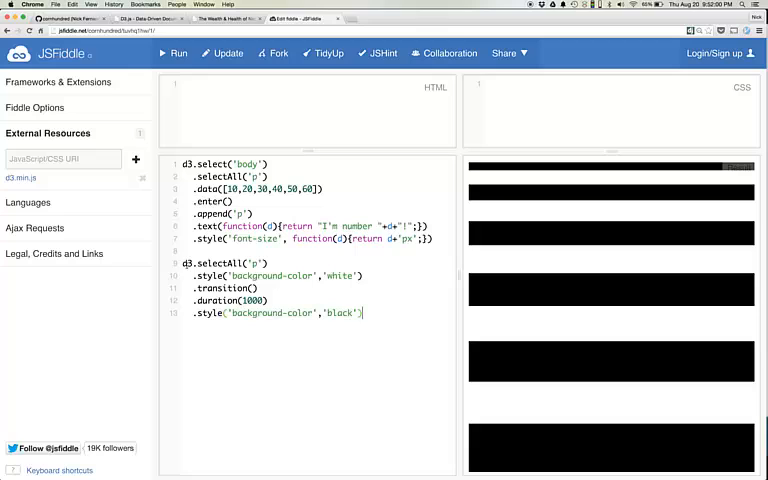
# Add .delay(function(d){return 50*d;}) to the transition and run to see the staggered fade.
pyautogui.press('enter')
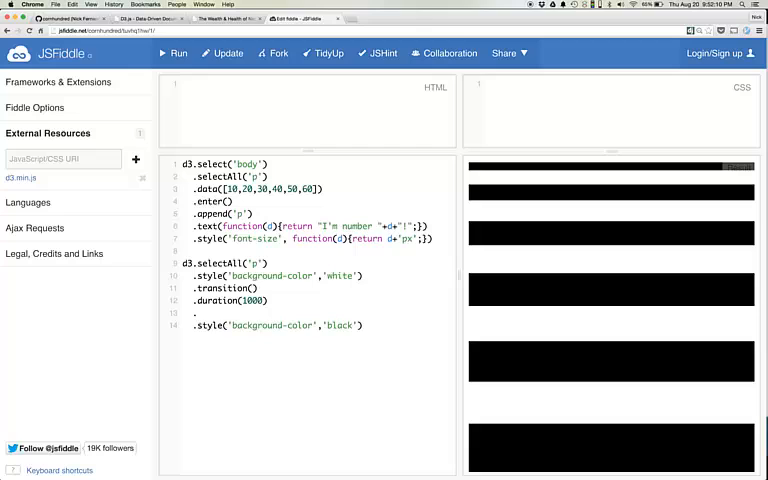
pyautogui.write('.delay(function')
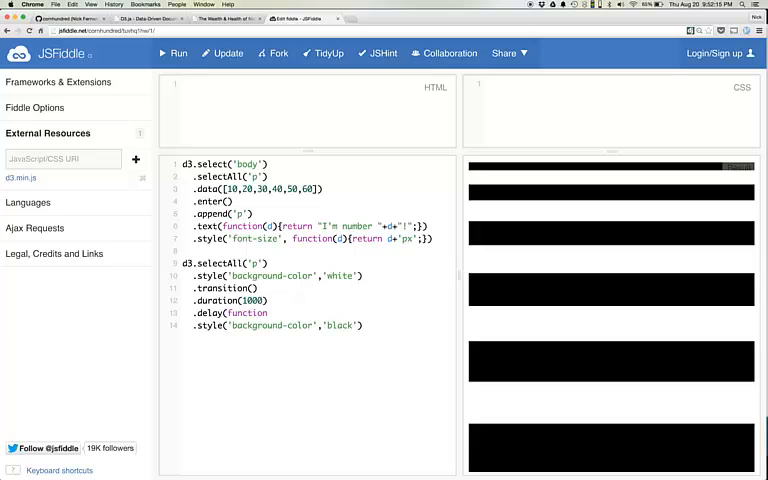
pyautogui.write('(return )')
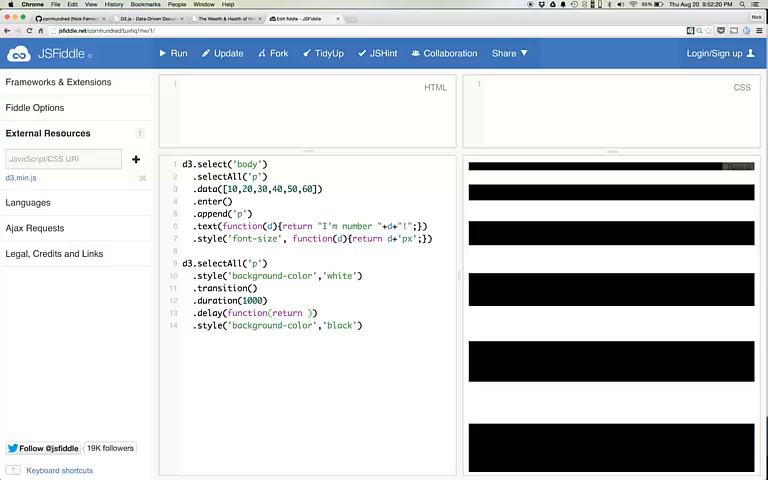
pyautogui.write('50*d;}')
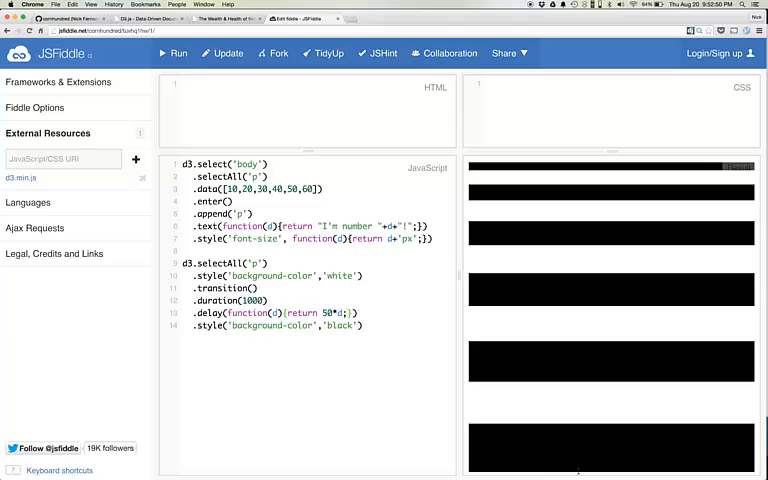
pyautogui.click(178, 52)
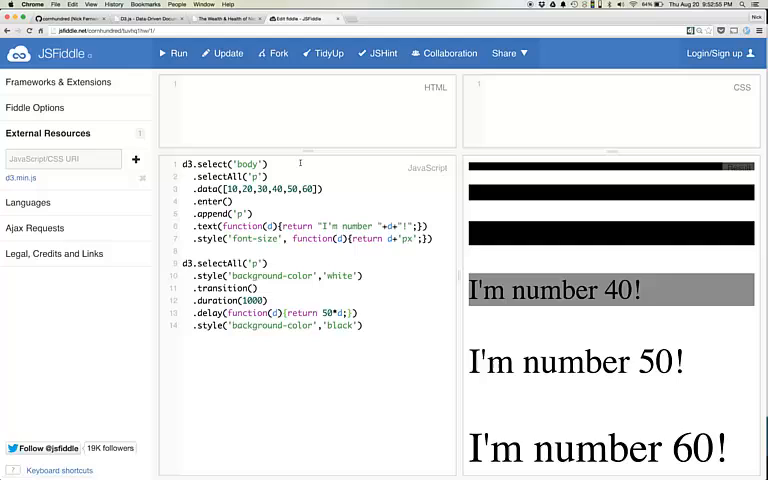